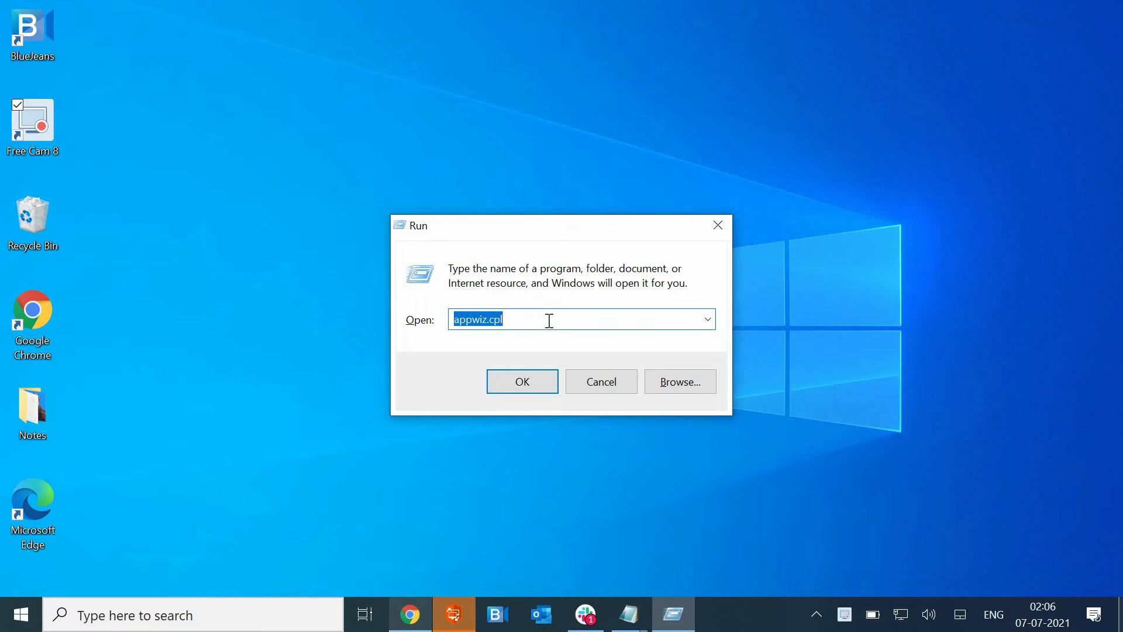
# - Run services.msc from the Run dialog to launch the Services console
pyautogui.write('serv')
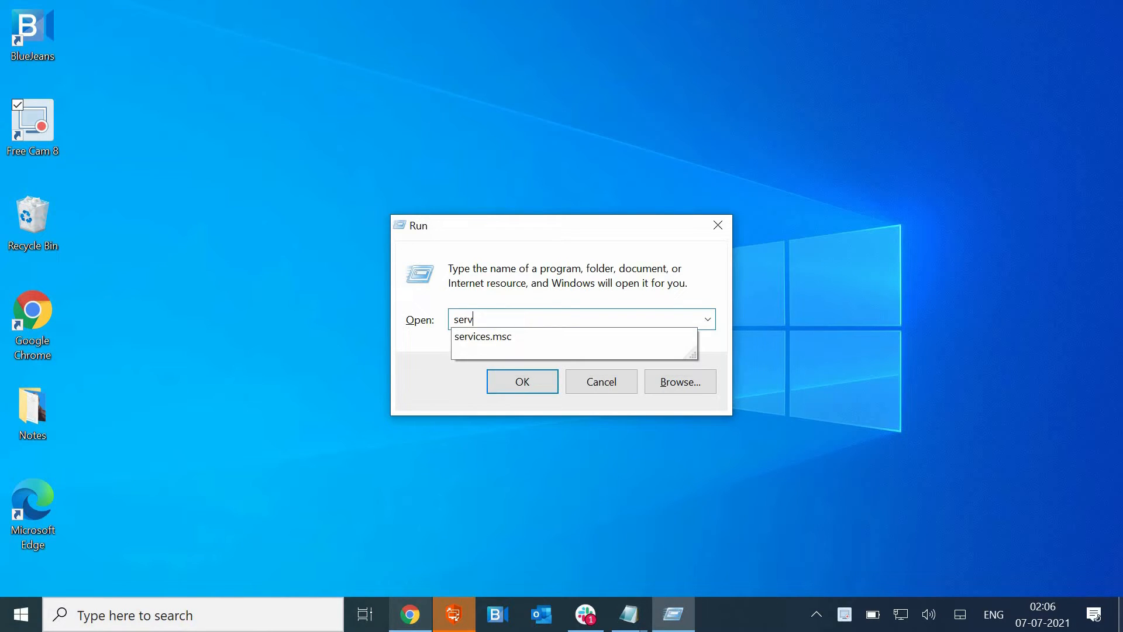
pyautogui.write('ices.msc')
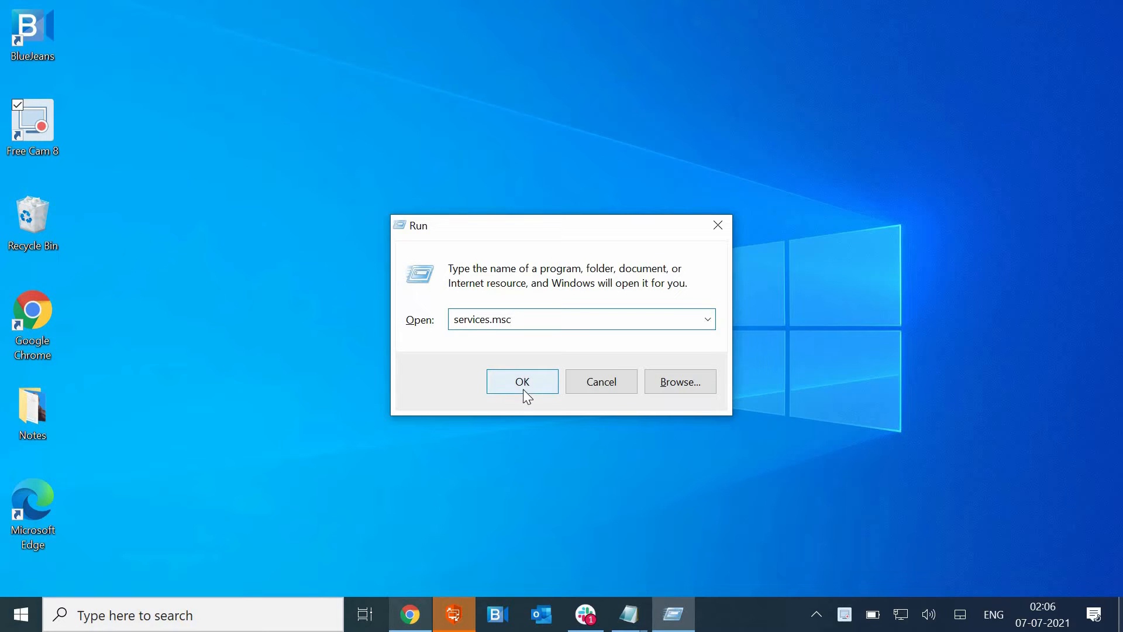
pyautogui.click(521, 381)
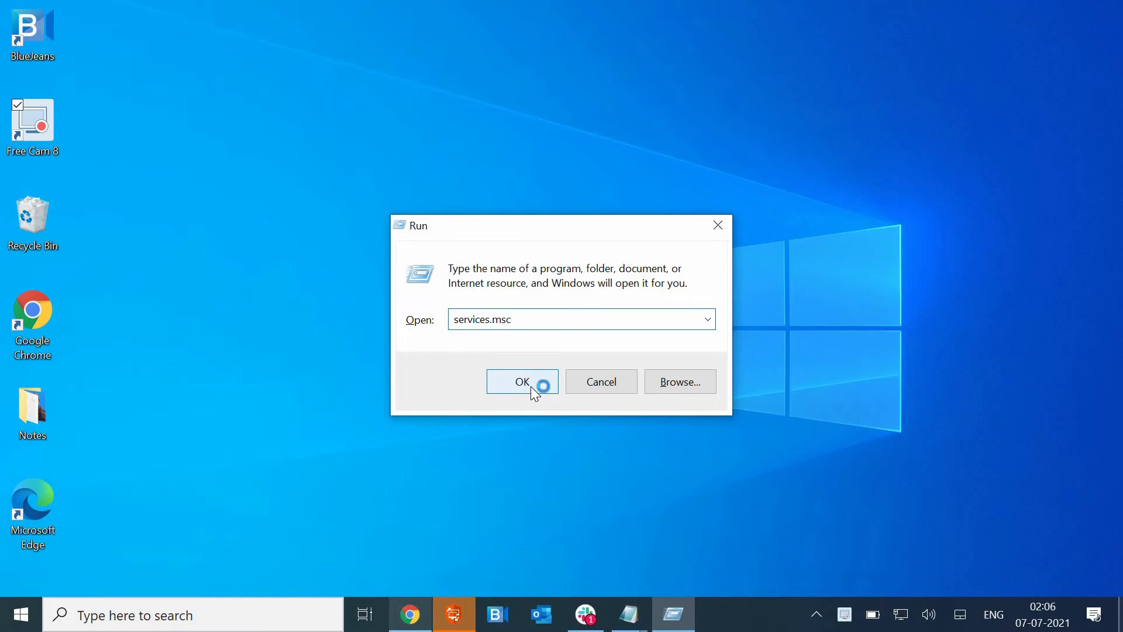
pyautogui.click(522, 381)
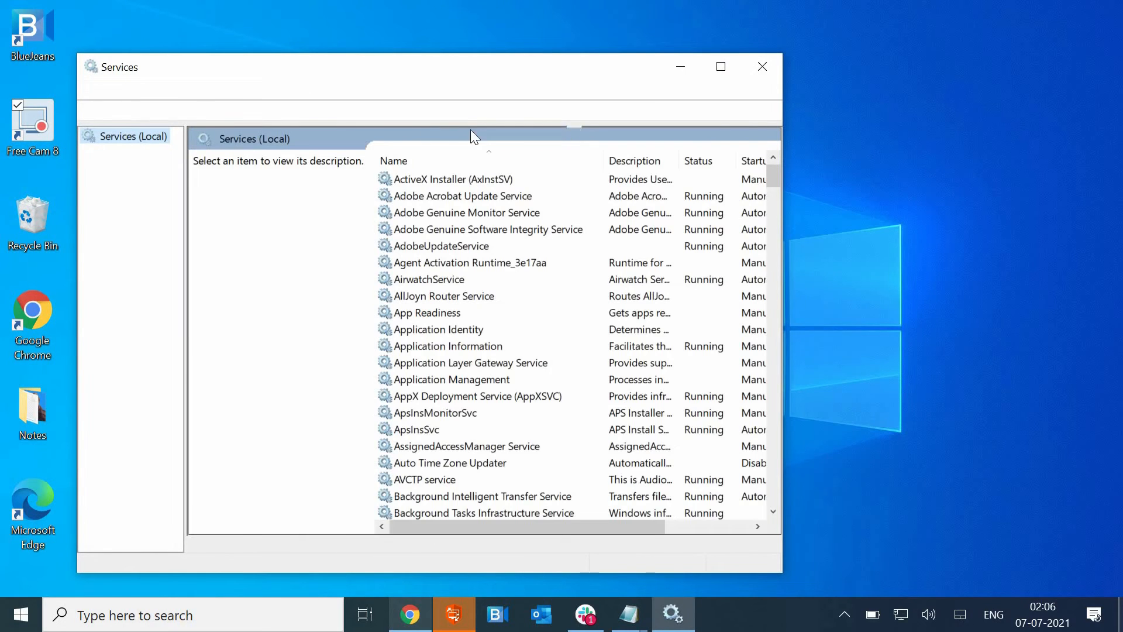
# - Maximize Services and select the Print Spooler service in the list
pyautogui.click(720, 67)
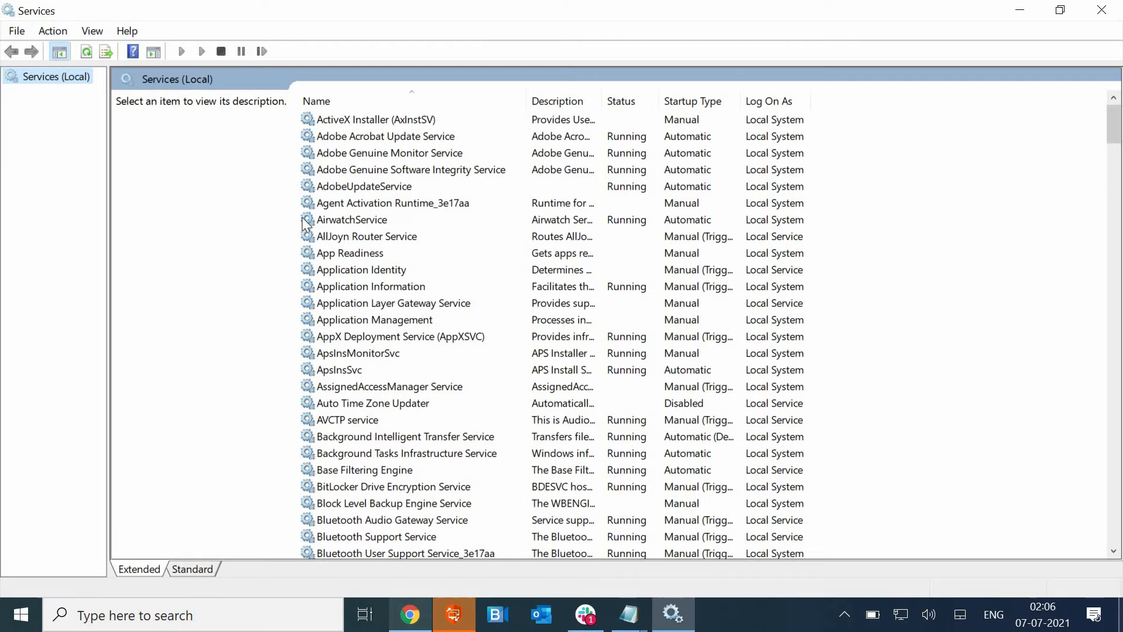
pyautogui.moveTo(462, 205)
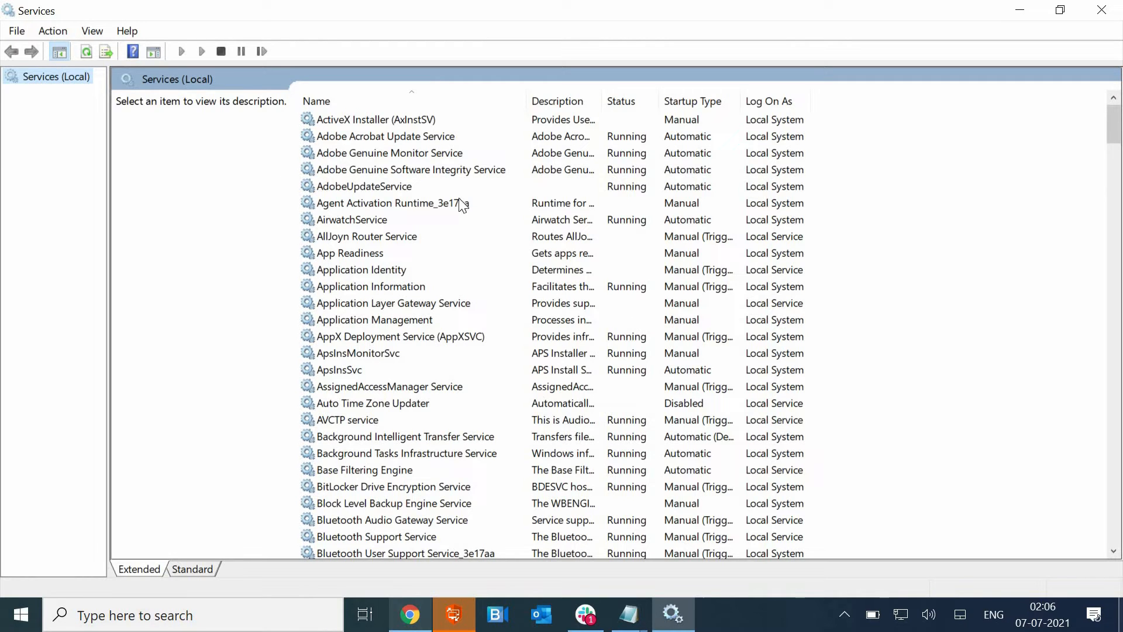
pyautogui.click(411, 170)
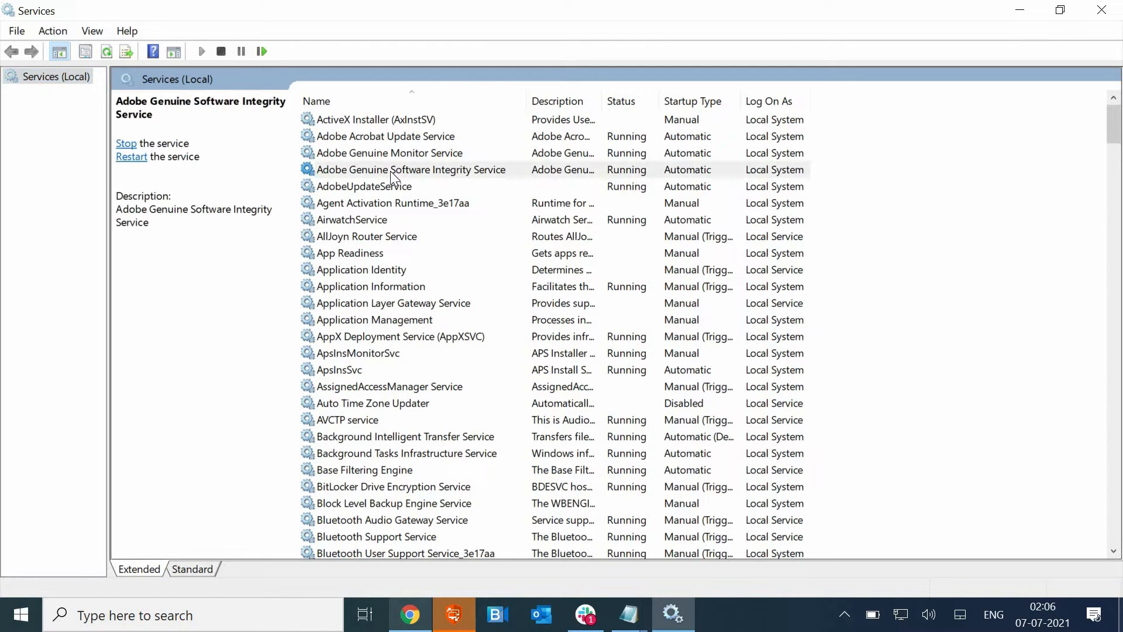
pyautogui.click(411, 170)
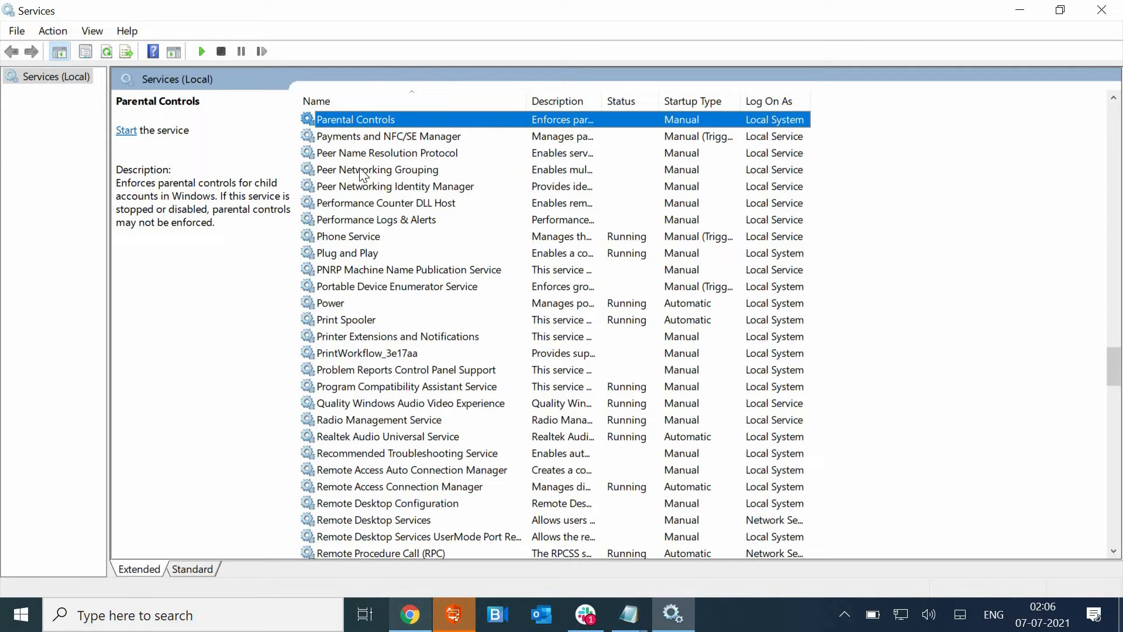
pyautogui.moveTo(358, 288)
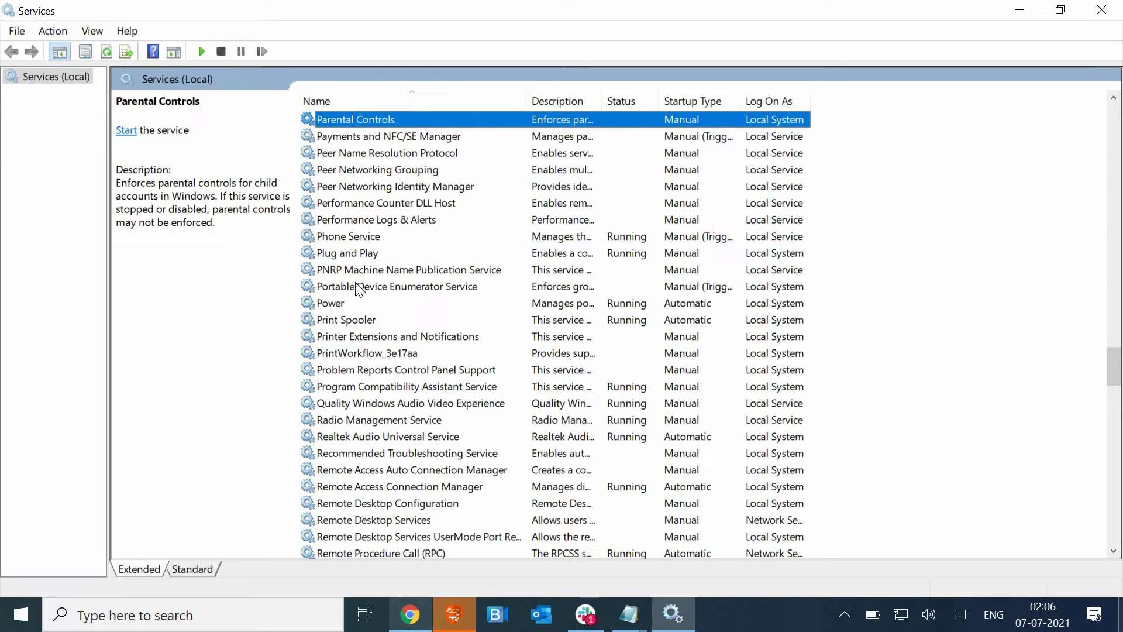
pyautogui.moveTo(325, 299)
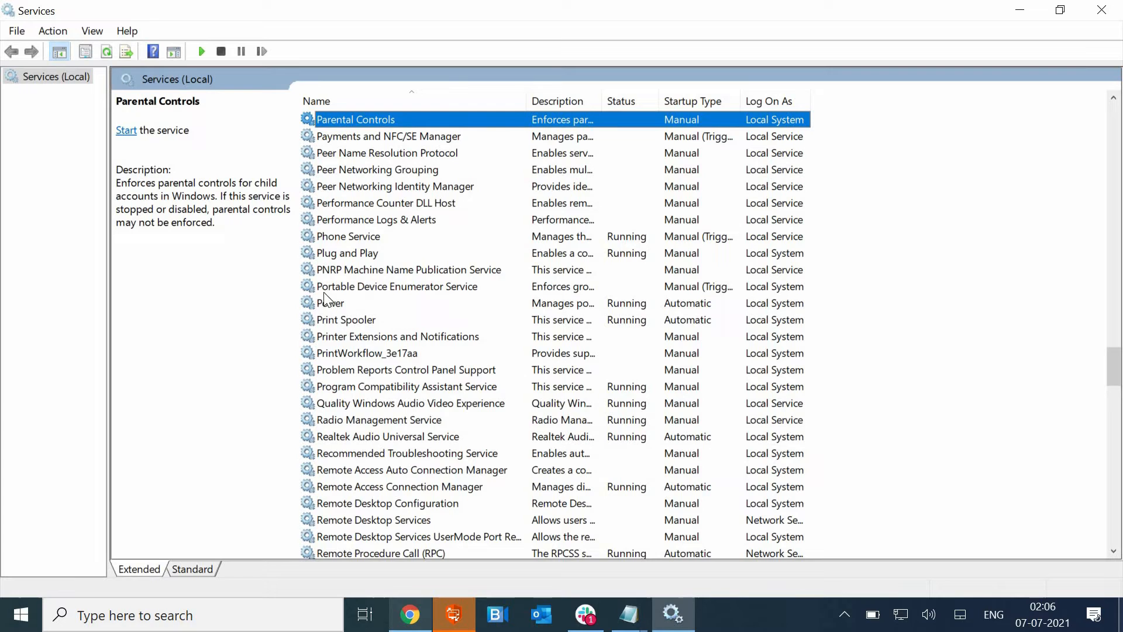
pyautogui.moveTo(367, 337)
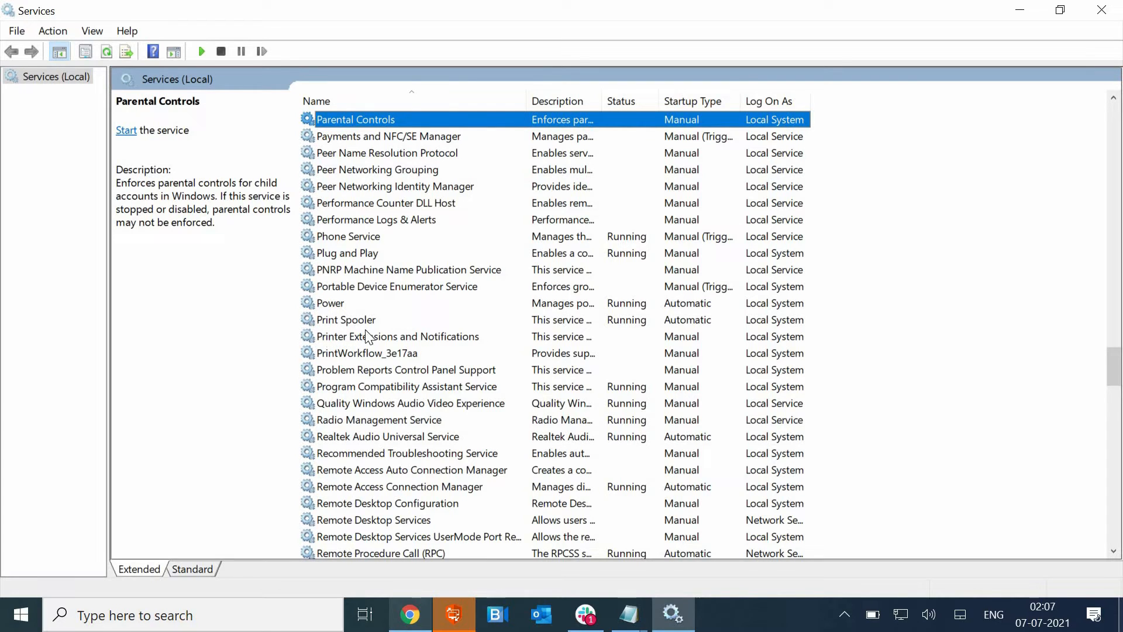
pyautogui.moveTo(319, 328)
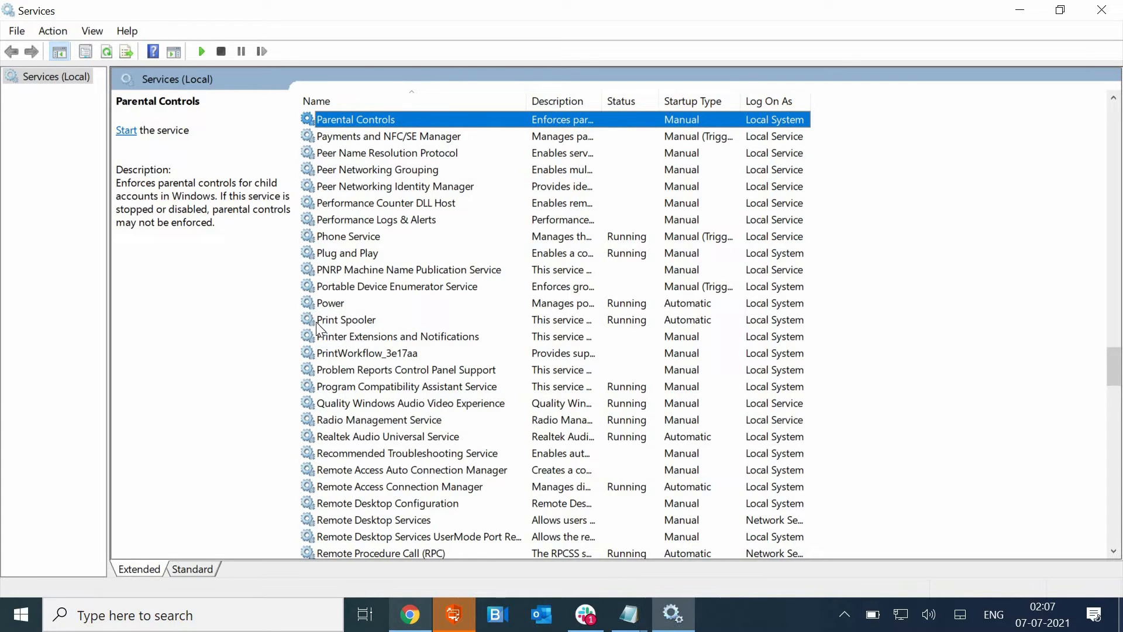
pyautogui.click(346, 319)
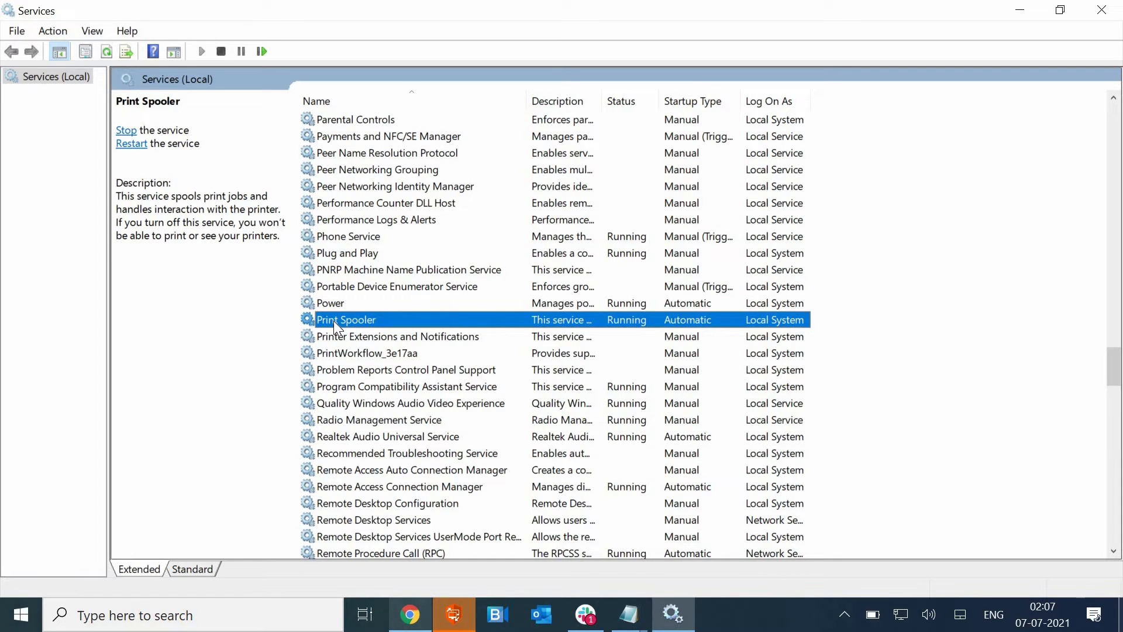
# - Set Print Spooler's startup type to Manual in its Properties, apply and confirm
pyautogui.rightClick(346, 320)
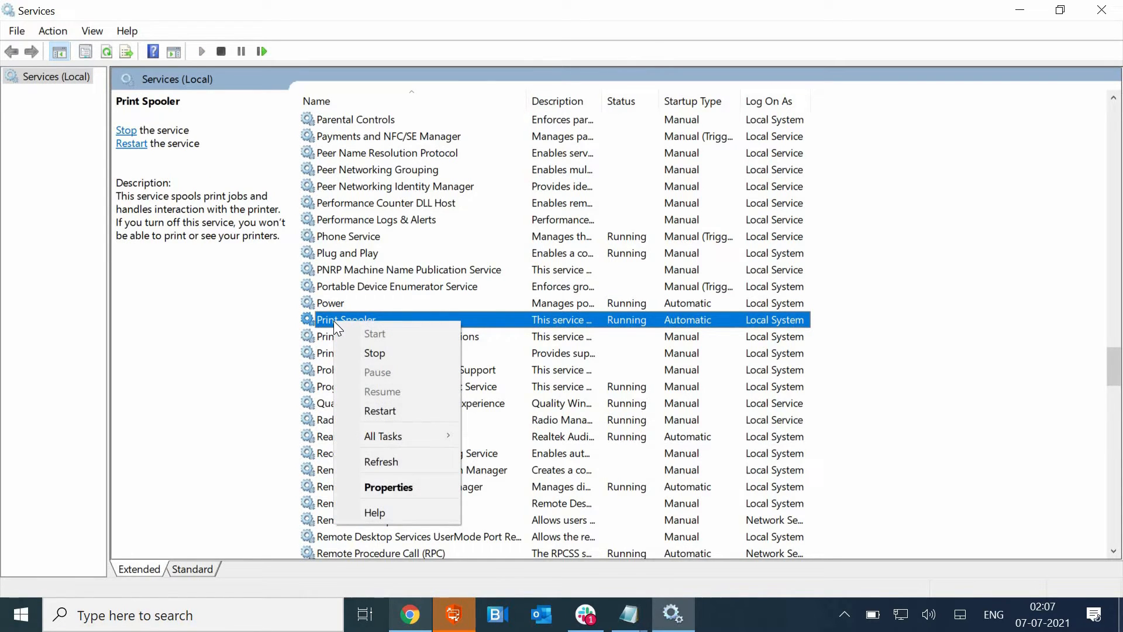
pyautogui.click(389, 487)
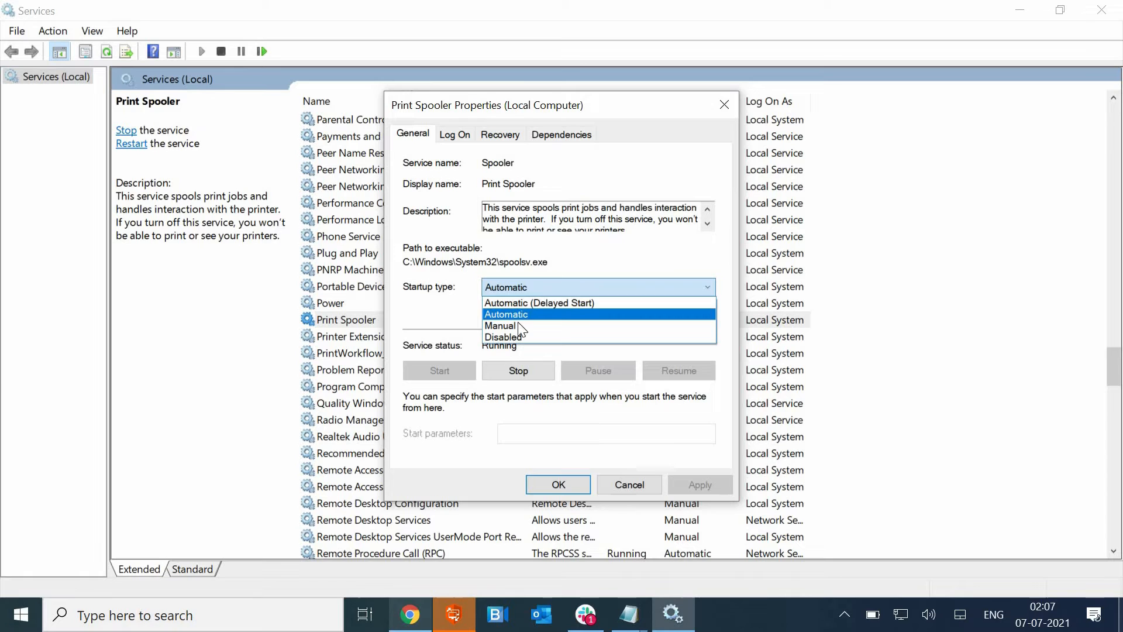
pyautogui.click(491, 326)
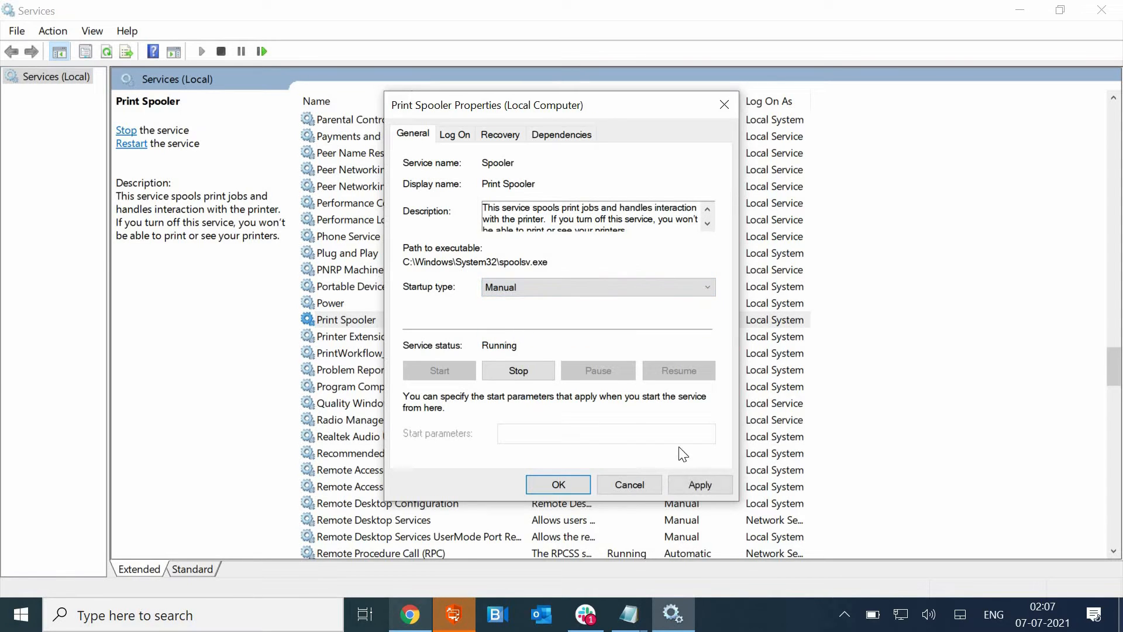
pyautogui.moveTo(700, 485)
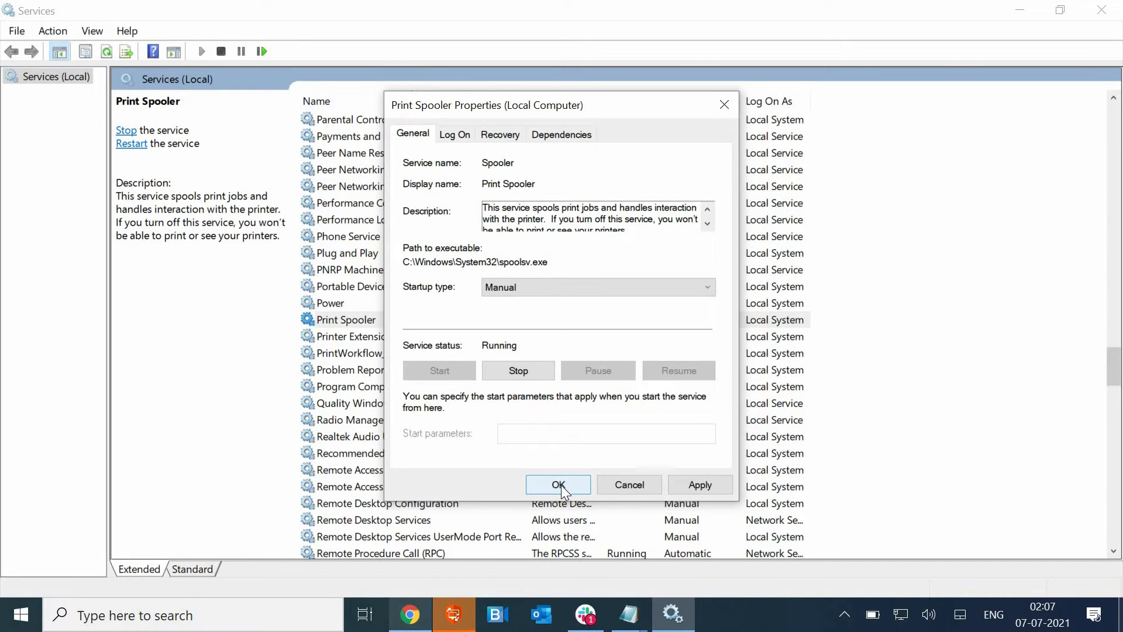
pyautogui.click(558, 485)
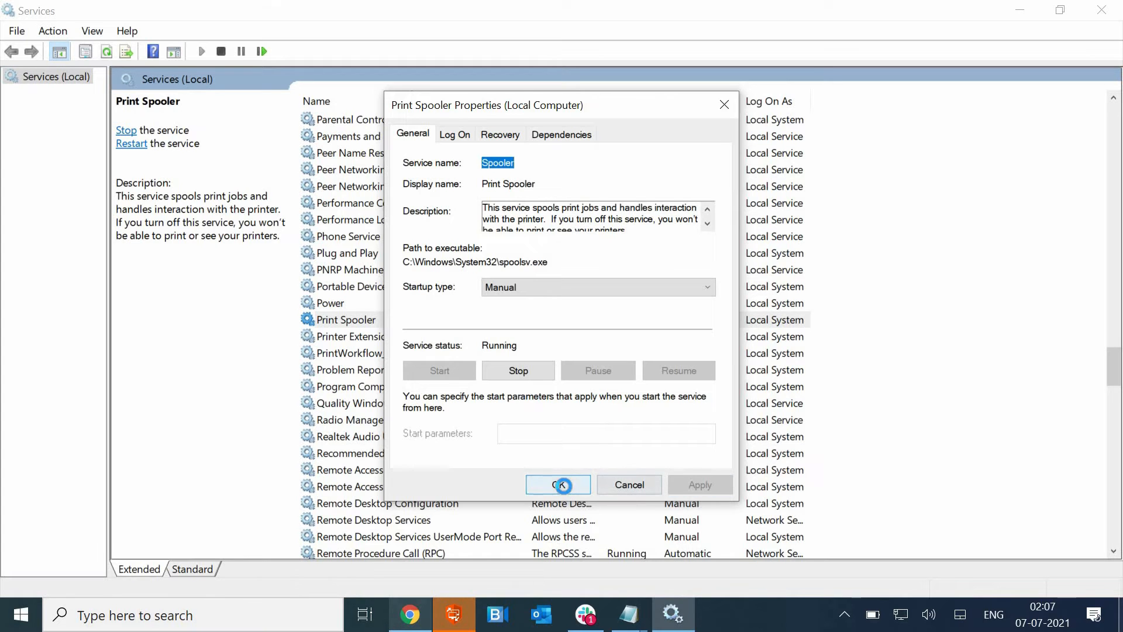
pyautogui.click(558, 484)
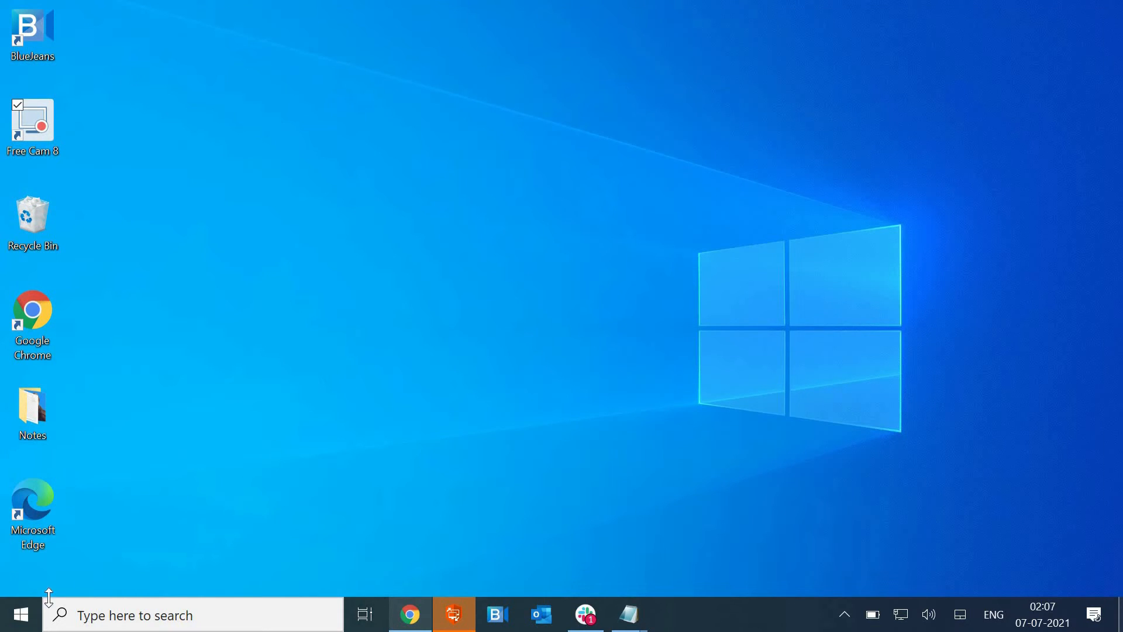
pyautogui.moveTo(14, 615)
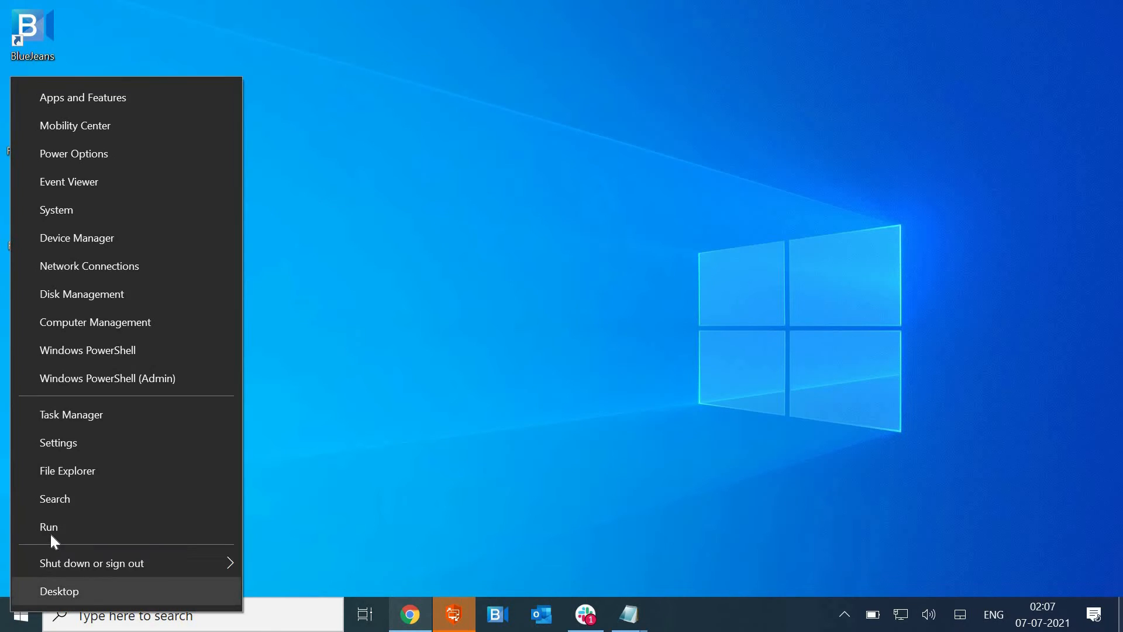
# - Run appwiz.cpl from the Run dialog to open Programs and Features
pyautogui.click(48, 526)
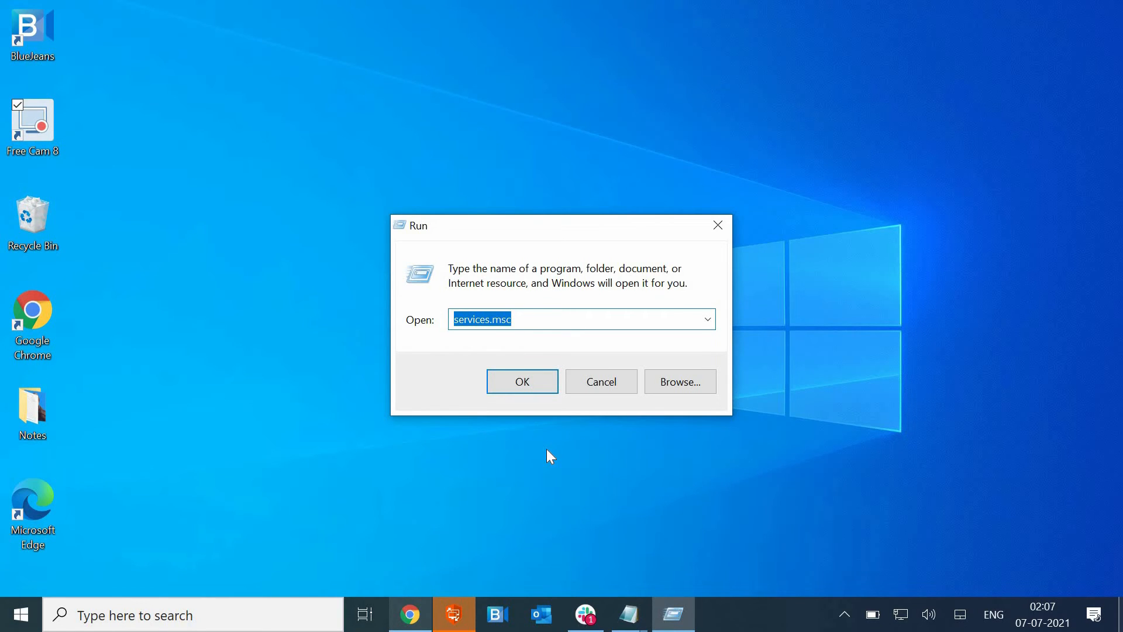
pyautogui.write('appwiz.cpl')
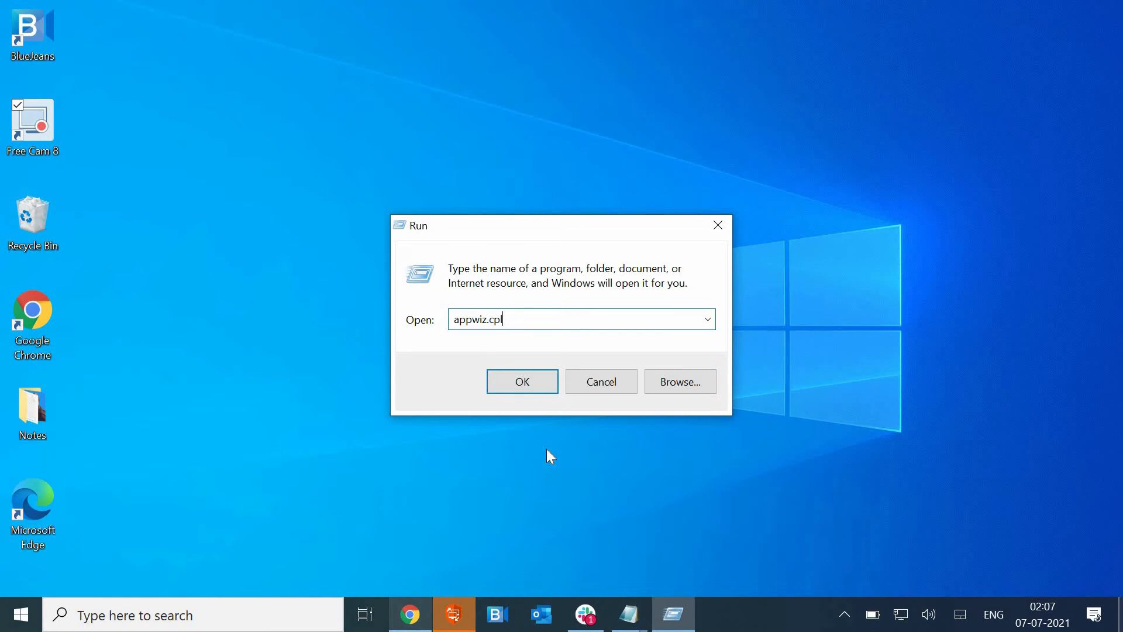
pyautogui.moveTo(577, 349)
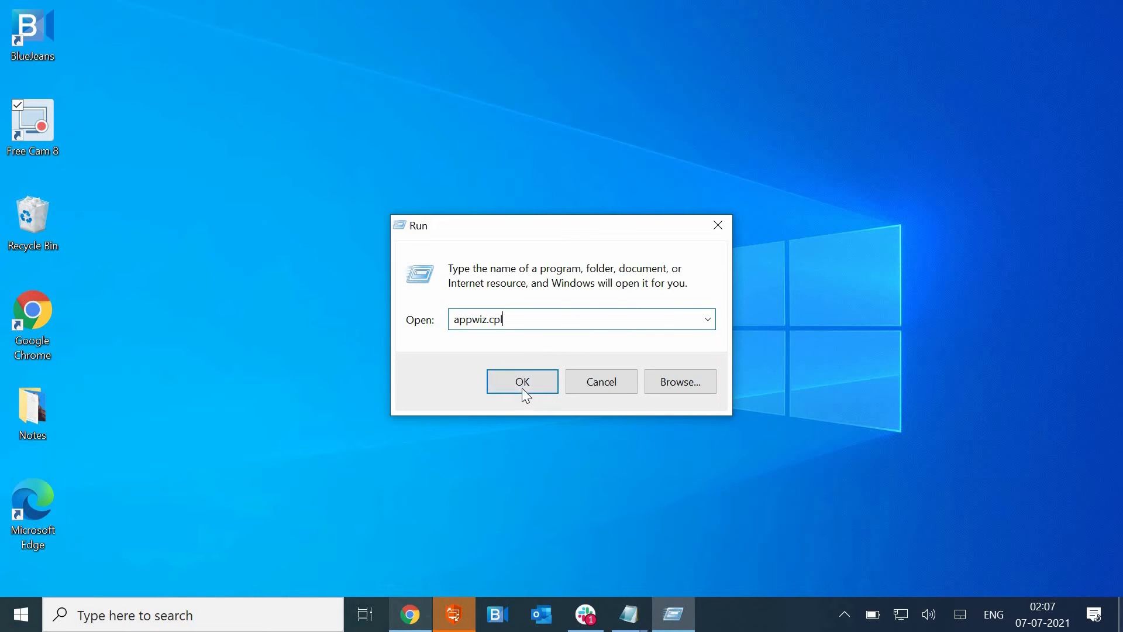
pyautogui.click(522, 381)
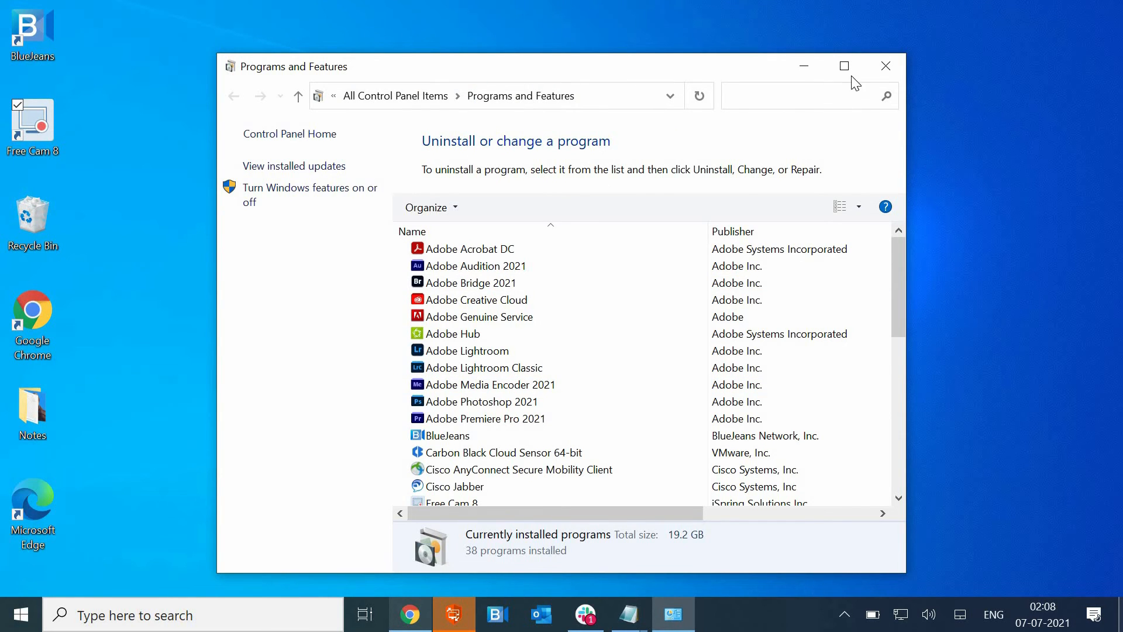
# - Maximize Programs and Features and right-click Microsoft 365 Apps for enterprise - en-us
pyautogui.click(844, 66)
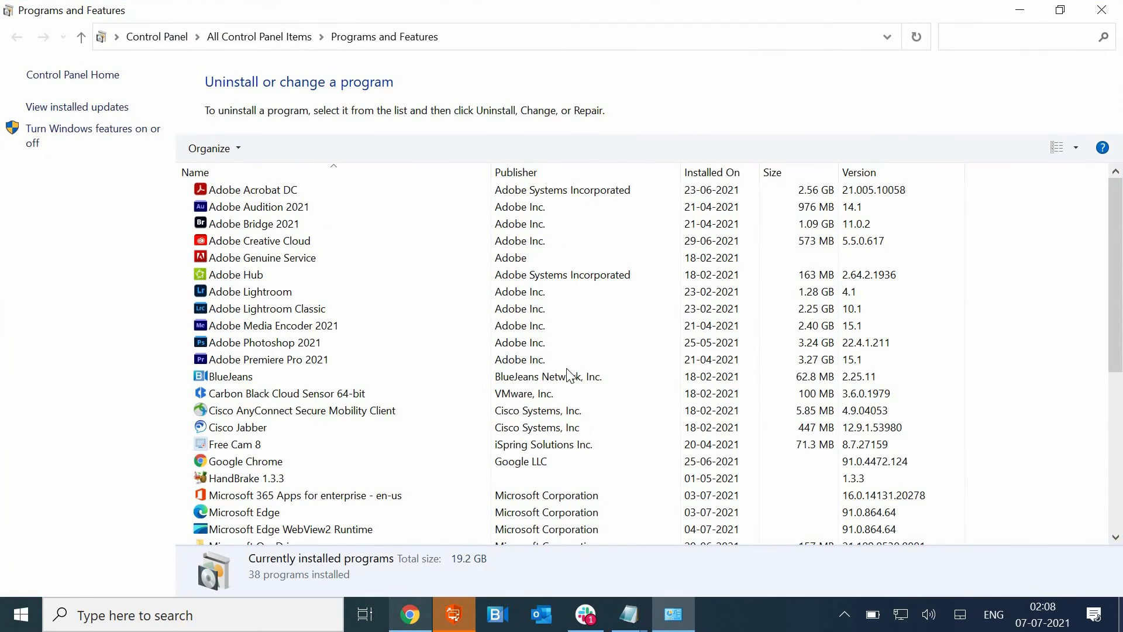
pyautogui.click(306, 495)
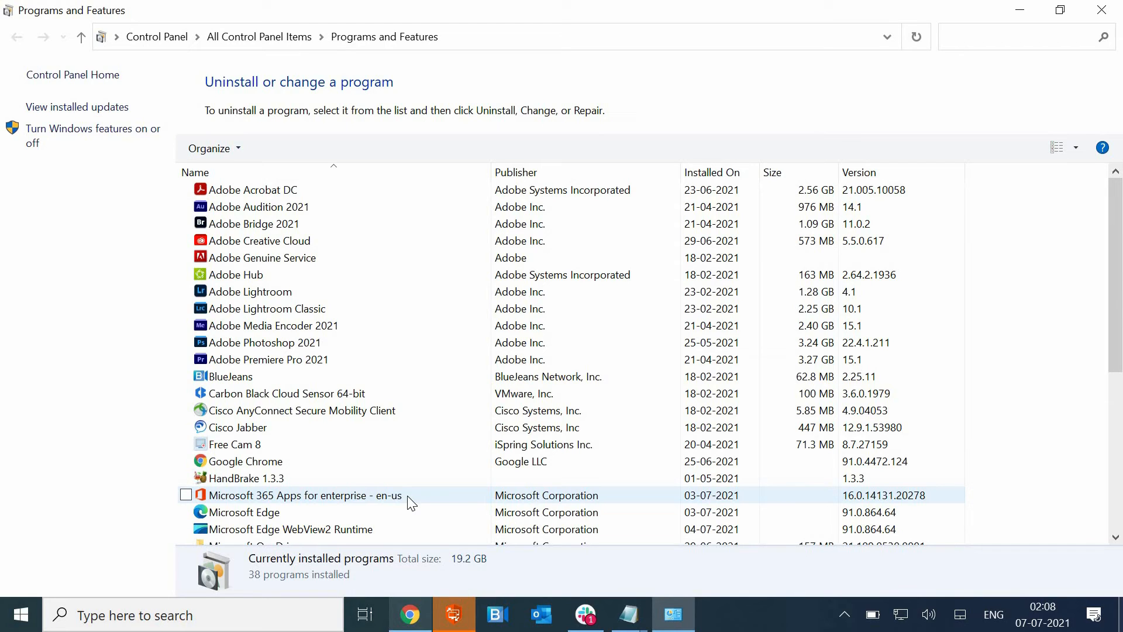
pyautogui.click(302, 410)
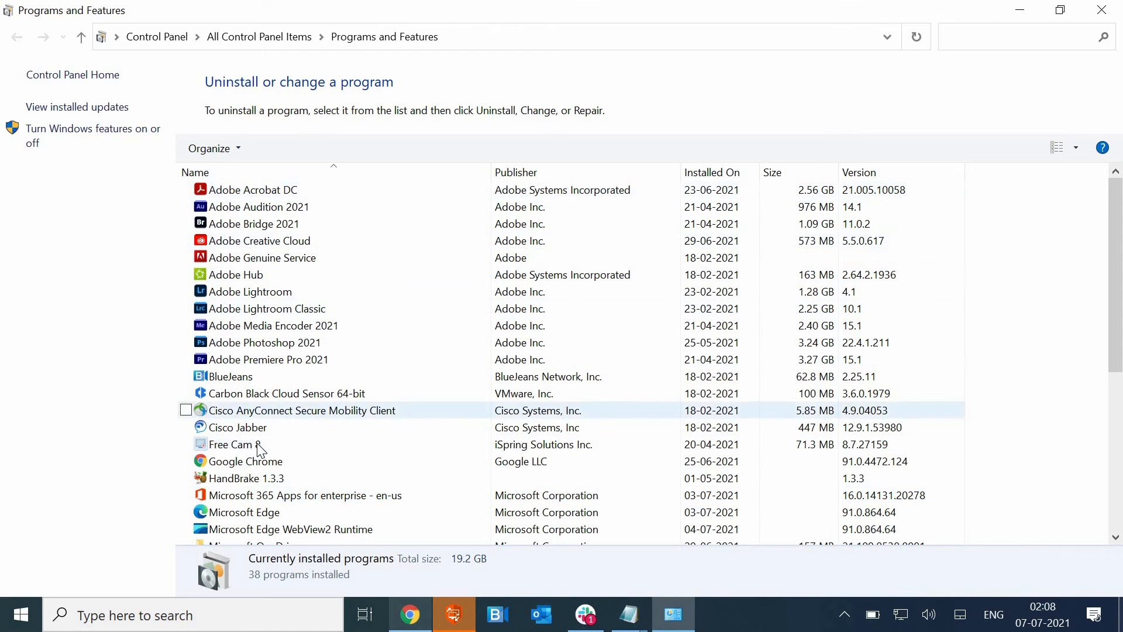
pyautogui.click(300, 495)
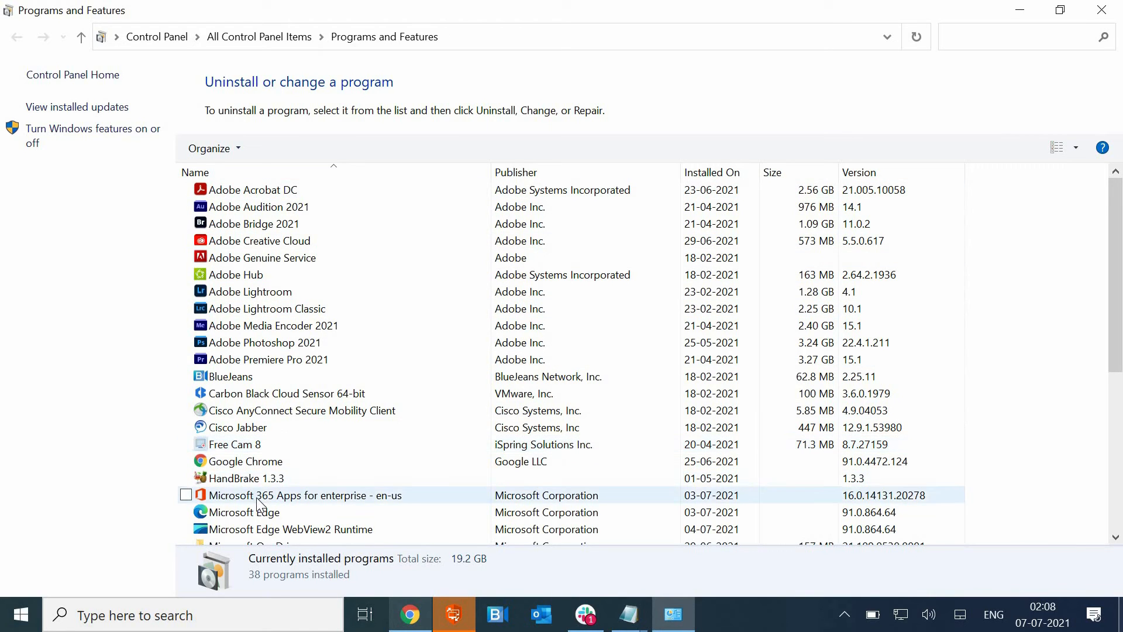
pyautogui.click(304, 495)
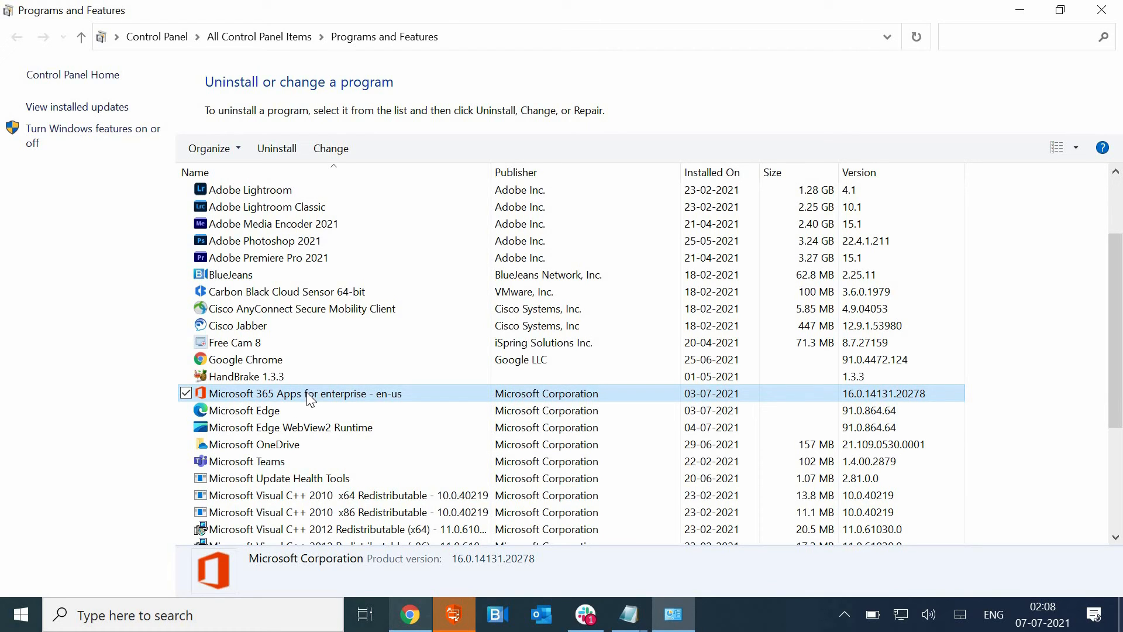
pyautogui.rightClick(309, 393)
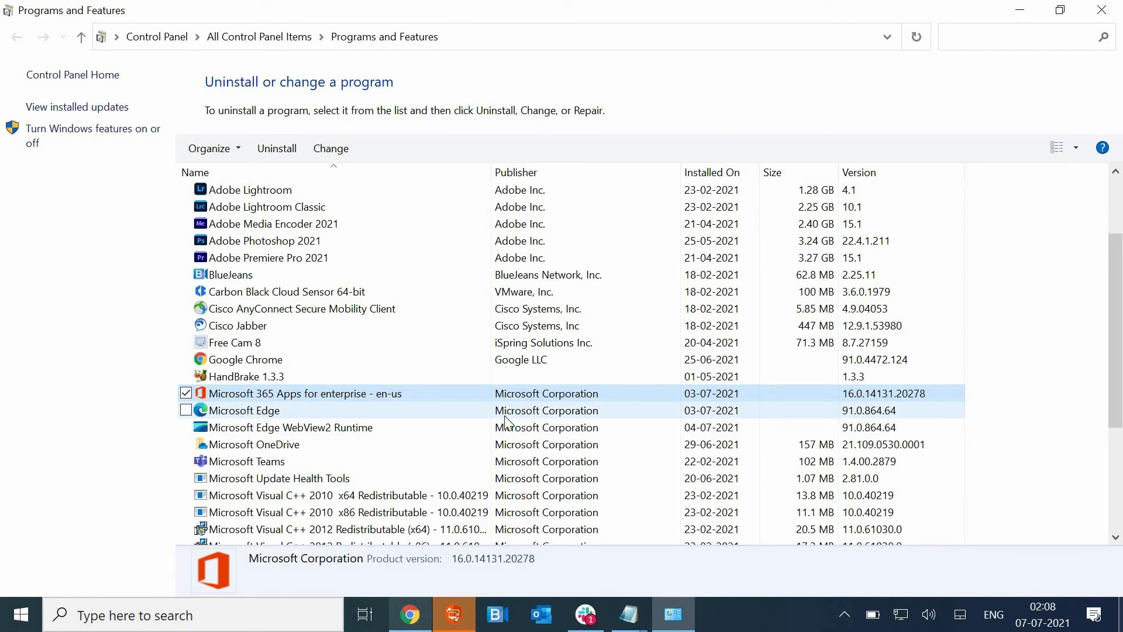
# - Choose Change on Microsoft 365 to open Office repair with Quick Repair selected
pyautogui.click(330, 148)
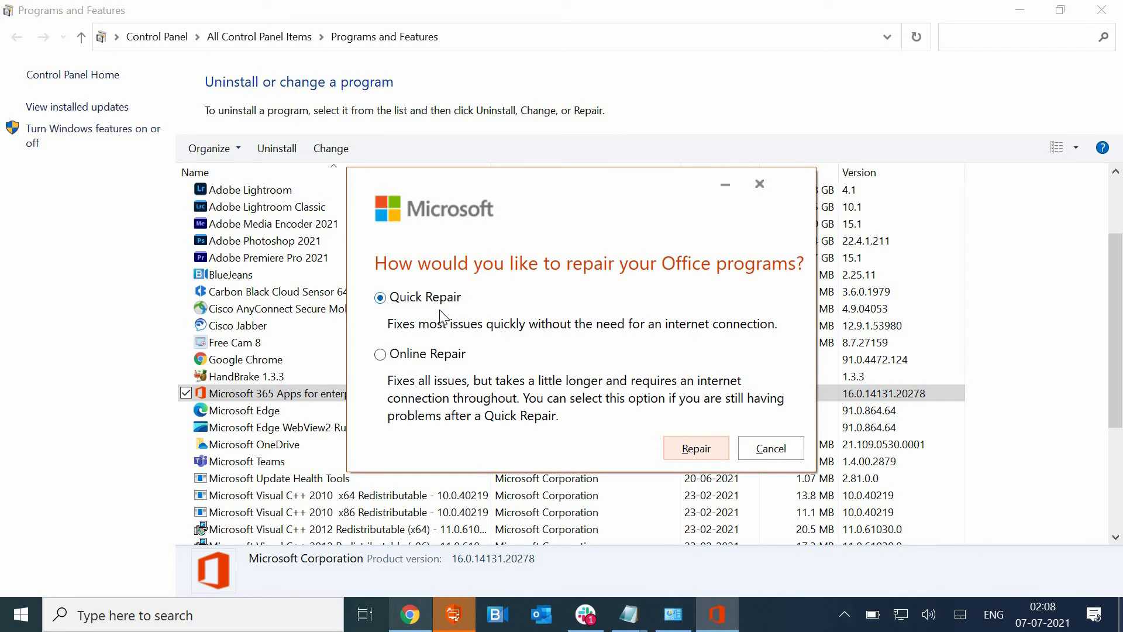
pyautogui.moveTo(621, 329)
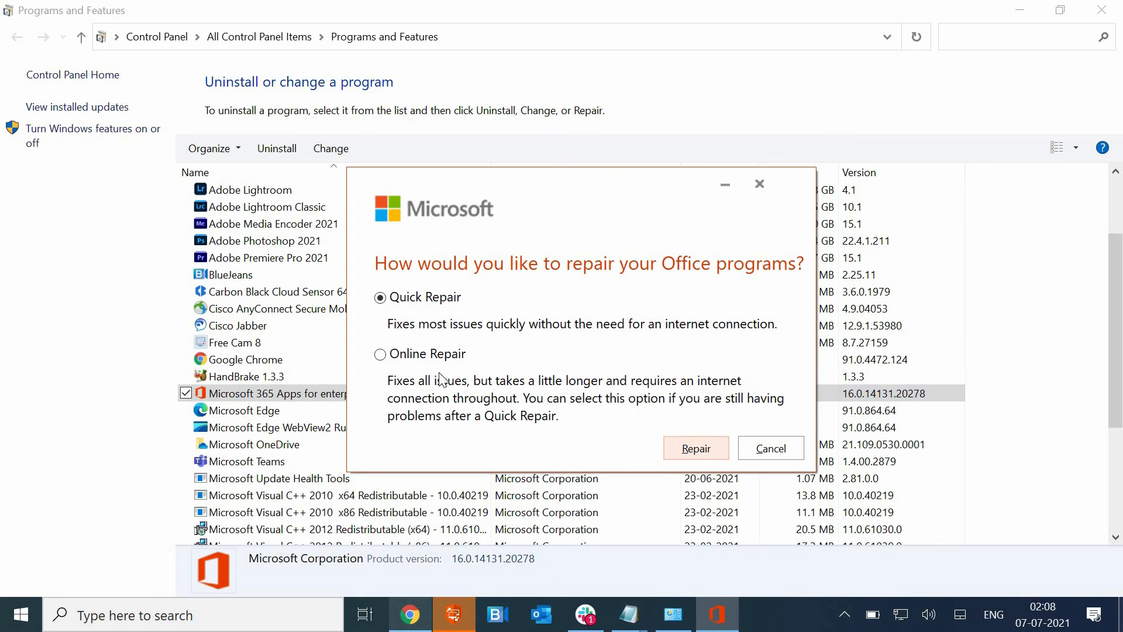
pyautogui.moveTo(743, 450)
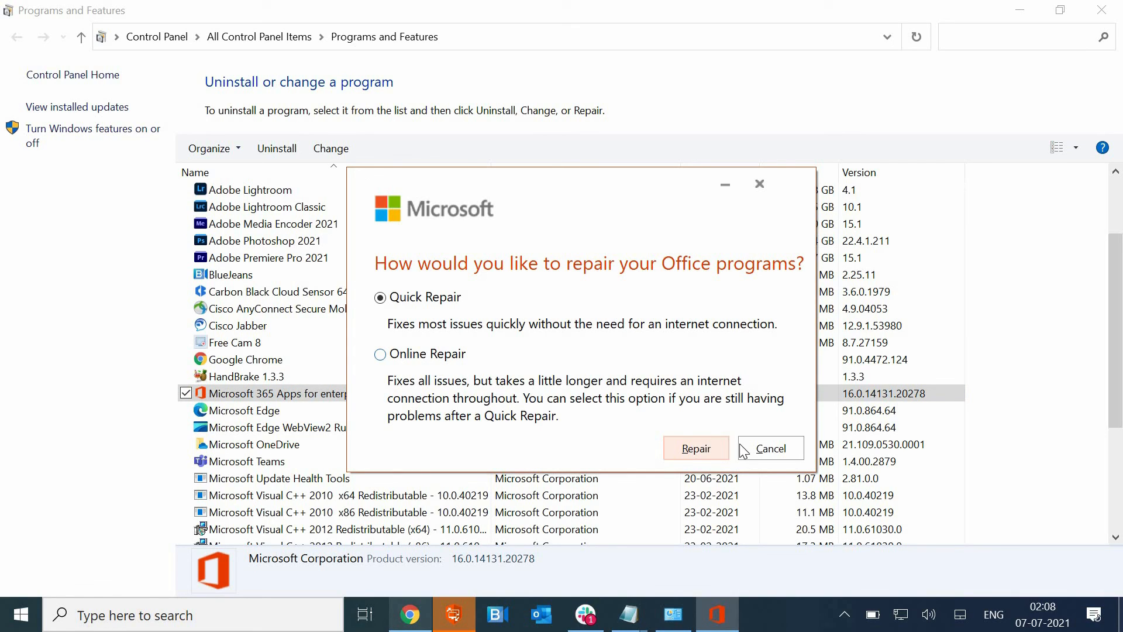
pyautogui.moveTo(785, 456)
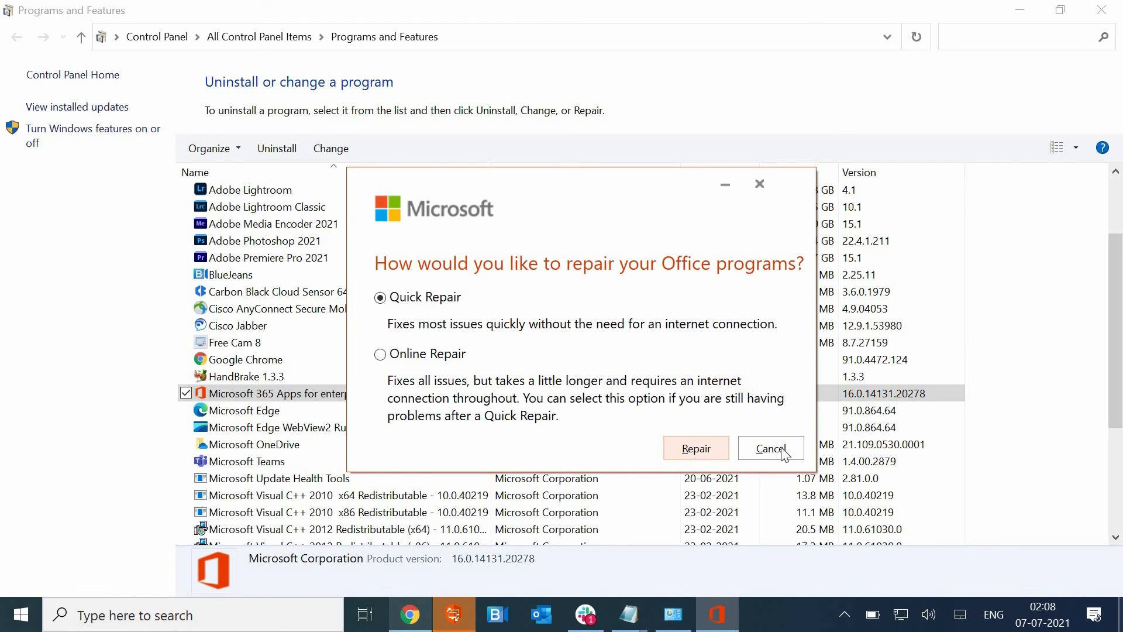